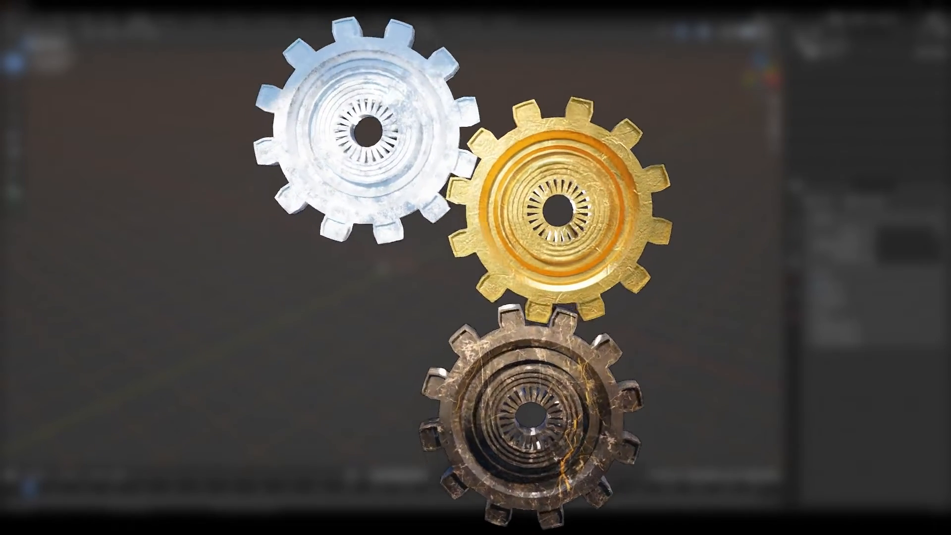
Enable the Add Mesh: Extra Objects add-on in Preferences so Gears appears in the add menu.
left_click(38, 18)
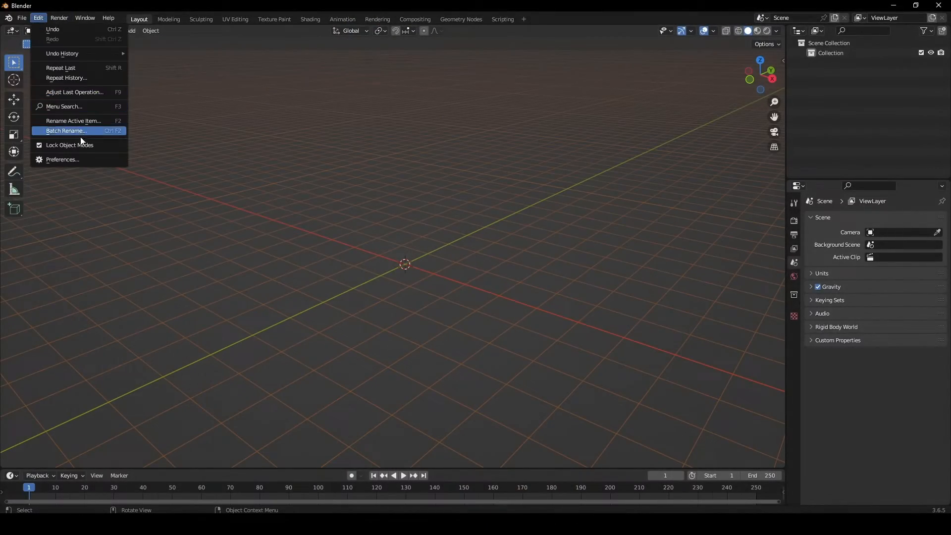
left_click(63, 159)
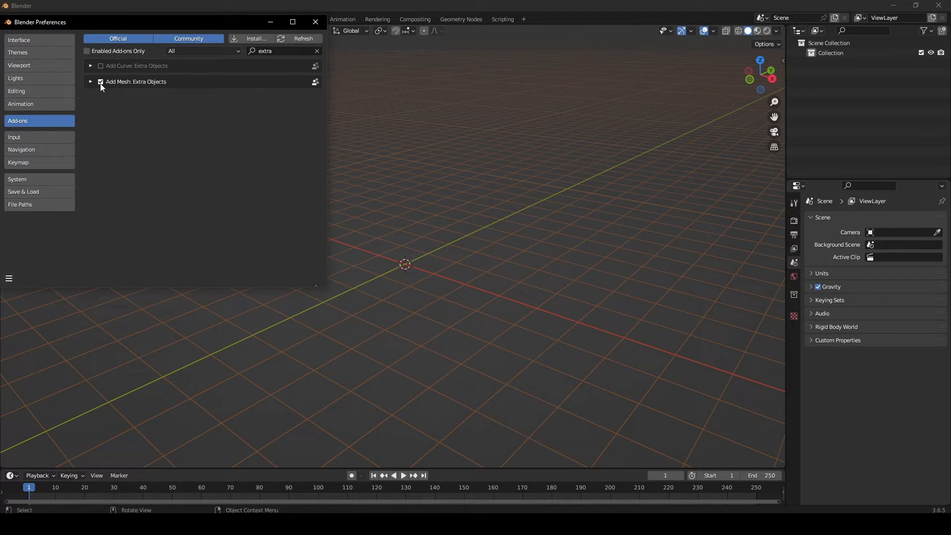
key("shift+a")
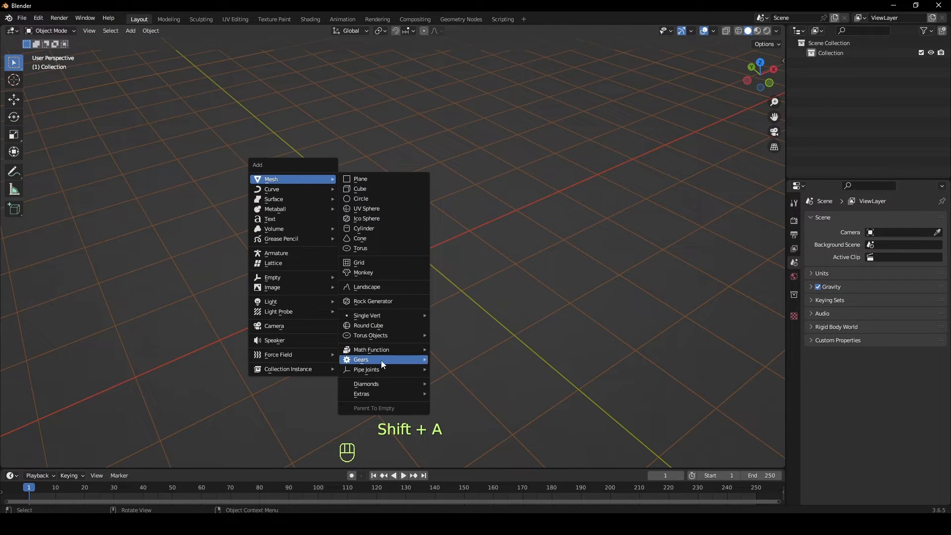
Add a 12-tooth Gear mesh at the origin, adjust its Add Gear parameters, and enter Edit Mode.
left_click(361, 360)
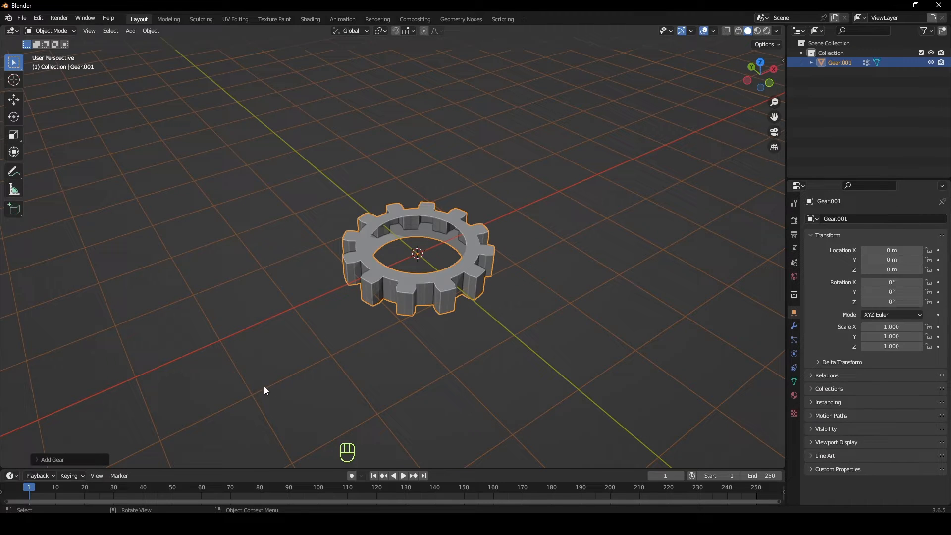
left_click(53, 459)
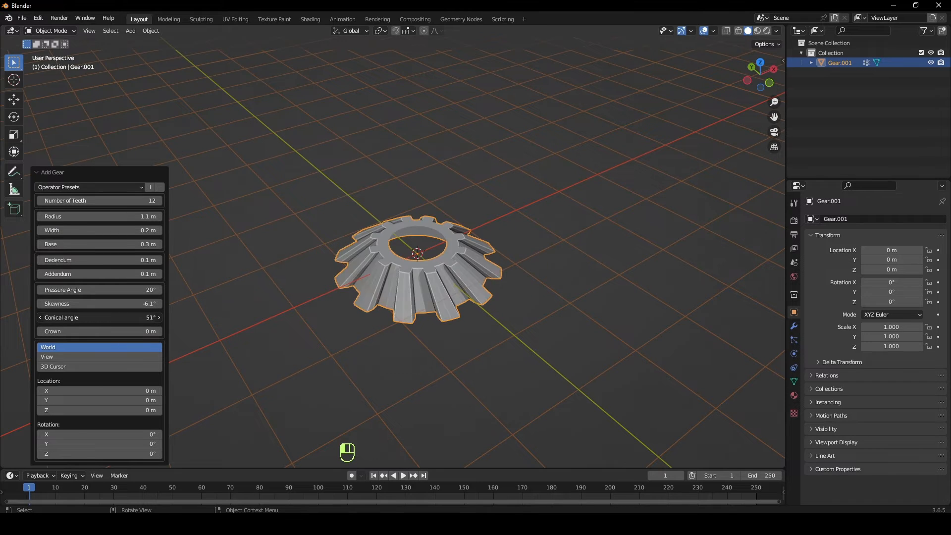
key("Tab")
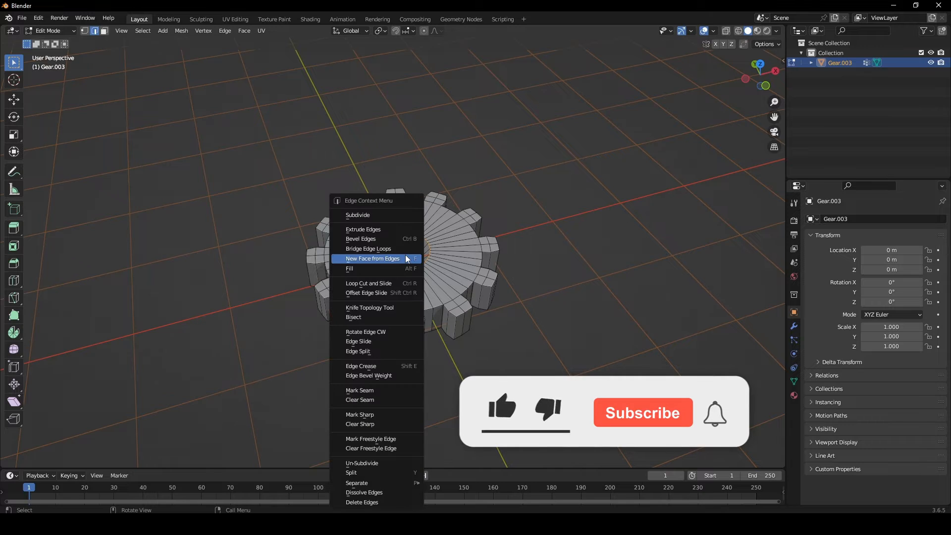
Fill the gear's face from edges, rotate it 90° on X with rotation and scale applied, and add an Empty beside it.
left_click(368, 248)
type("9")
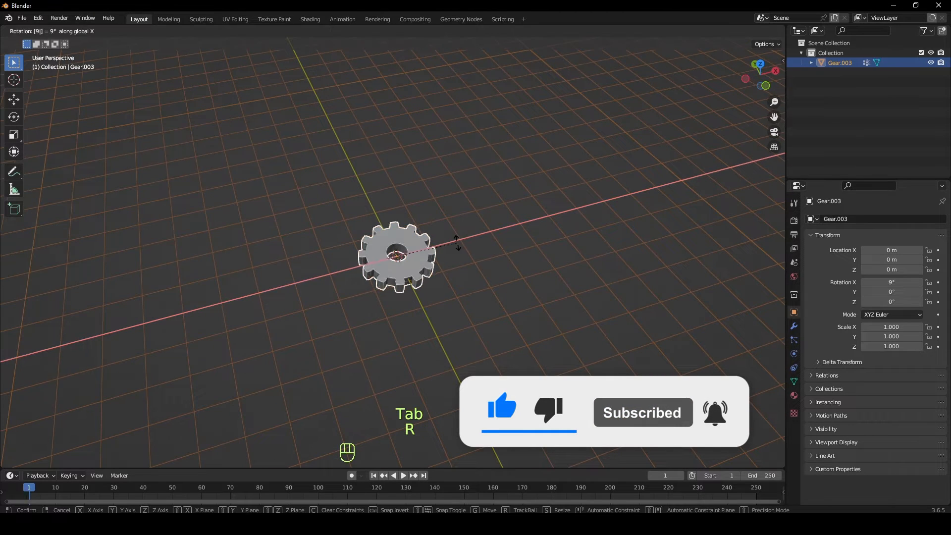
key("ctrl+a")
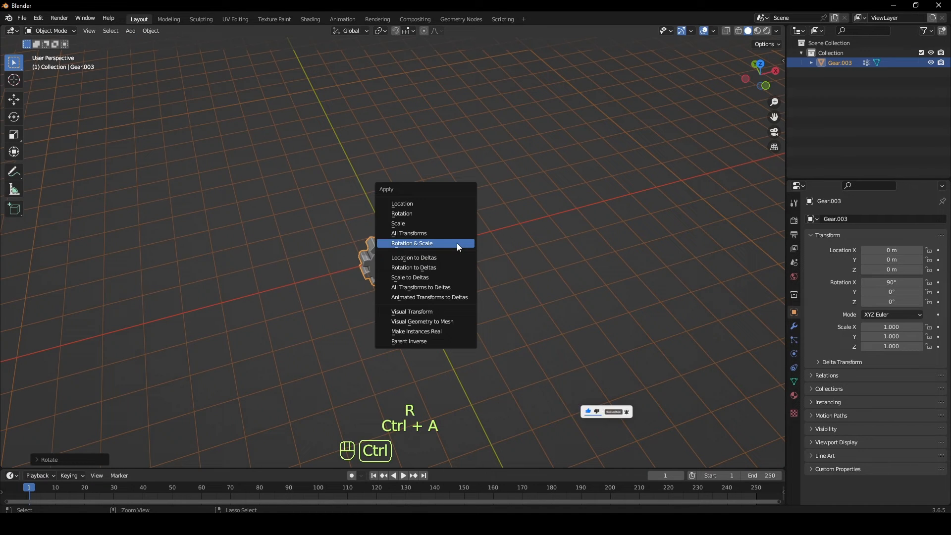
left_click(411, 243)
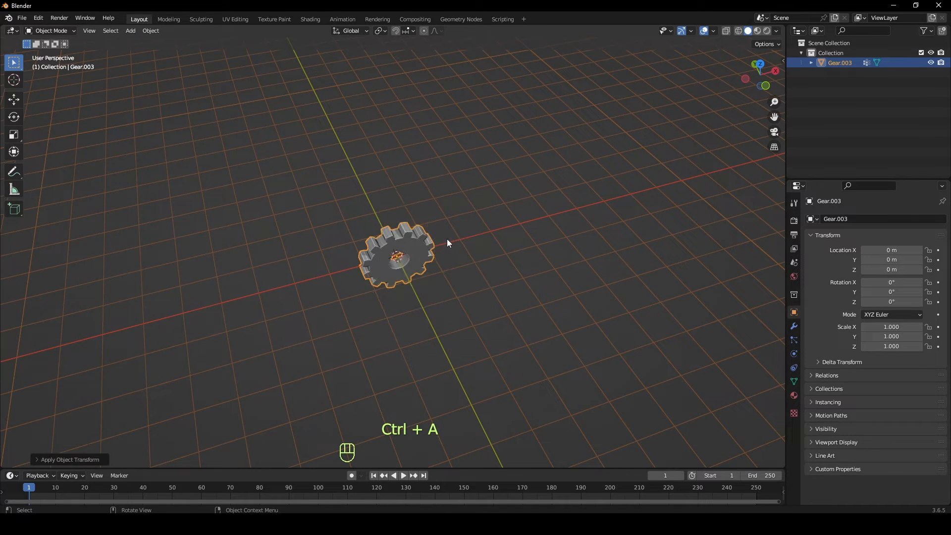
key("shift+a")
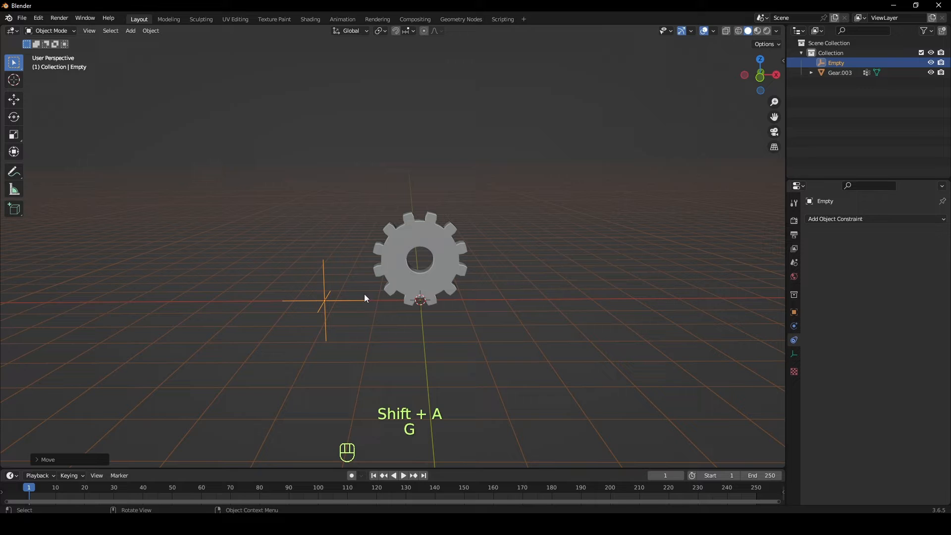
Drive the Empty's Y rotation with #frame/30 and play to watch it spin.
key("n")
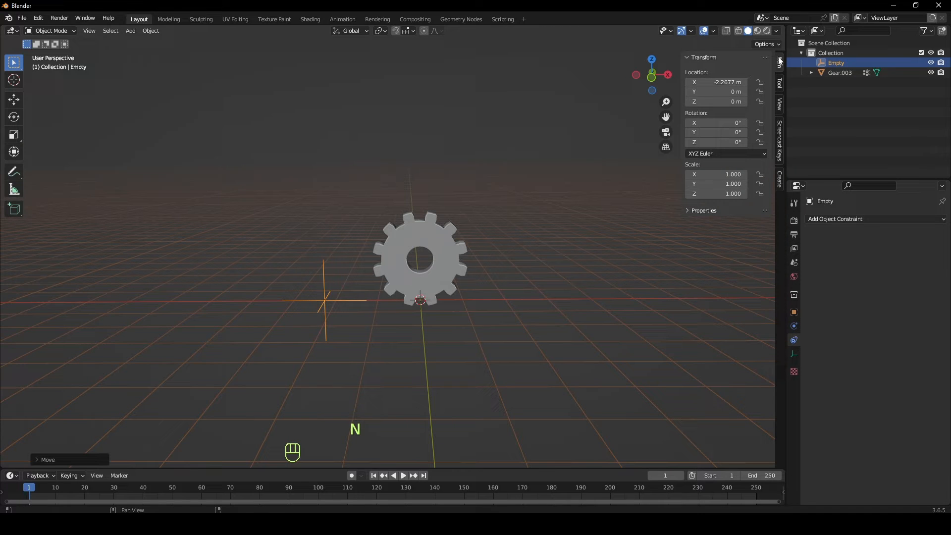
double_click(721, 132)
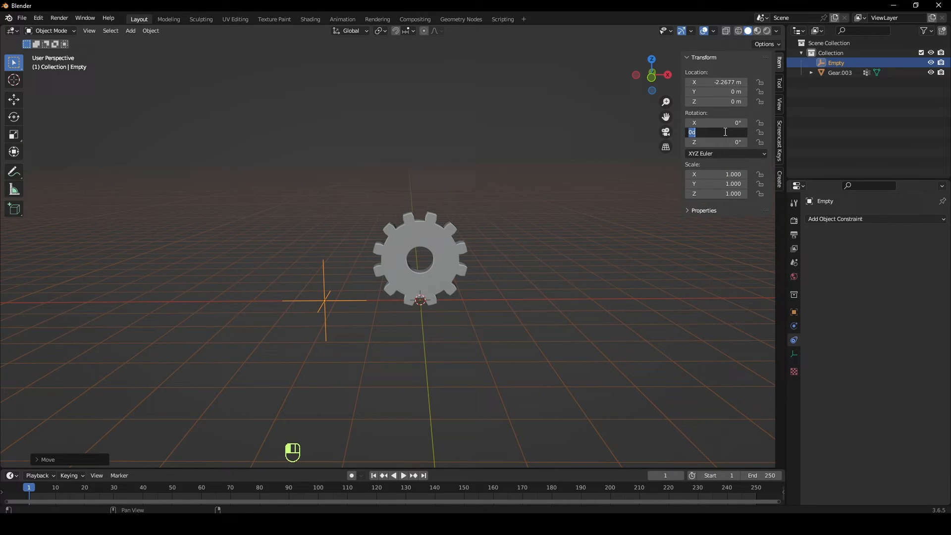
type("#frame/30")
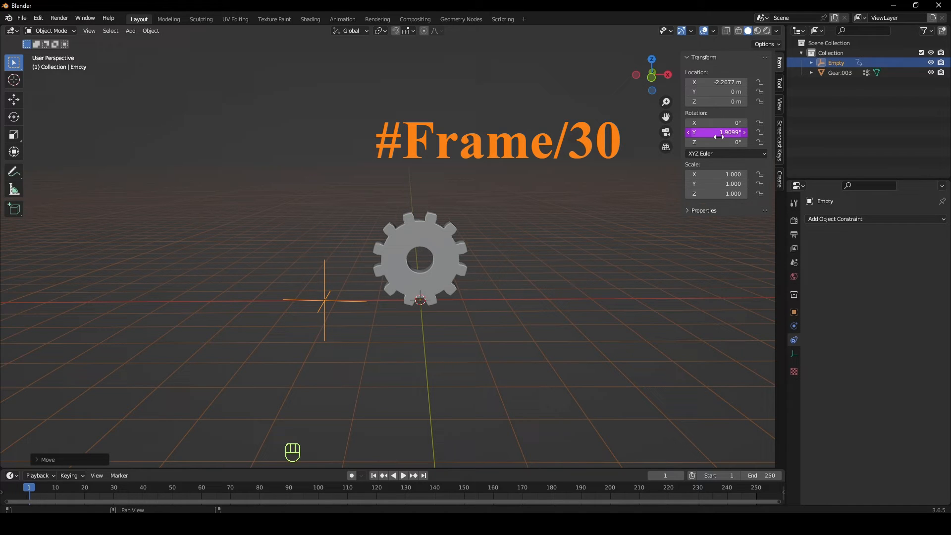
key("space")
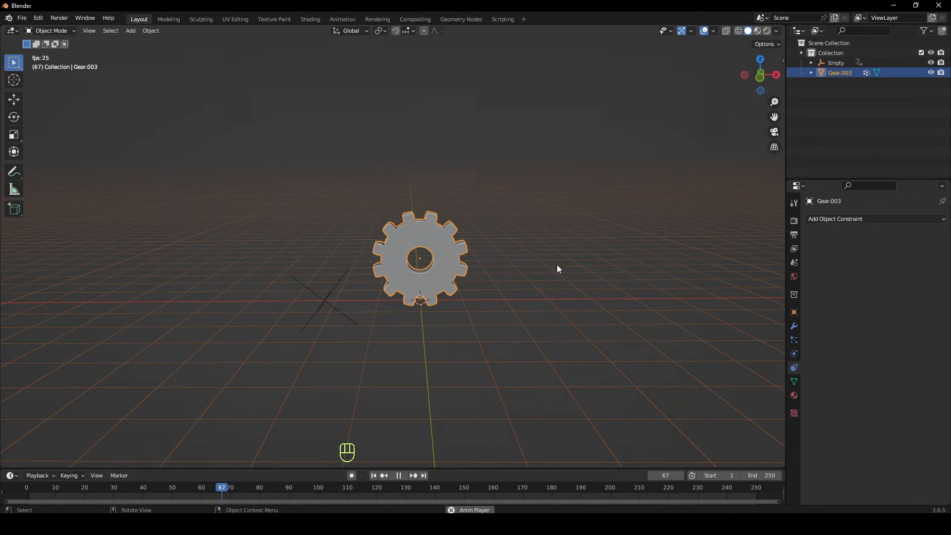
Give Gear.003 a Copy Rotation constraint targeting the Empty.
left_click(875, 218)
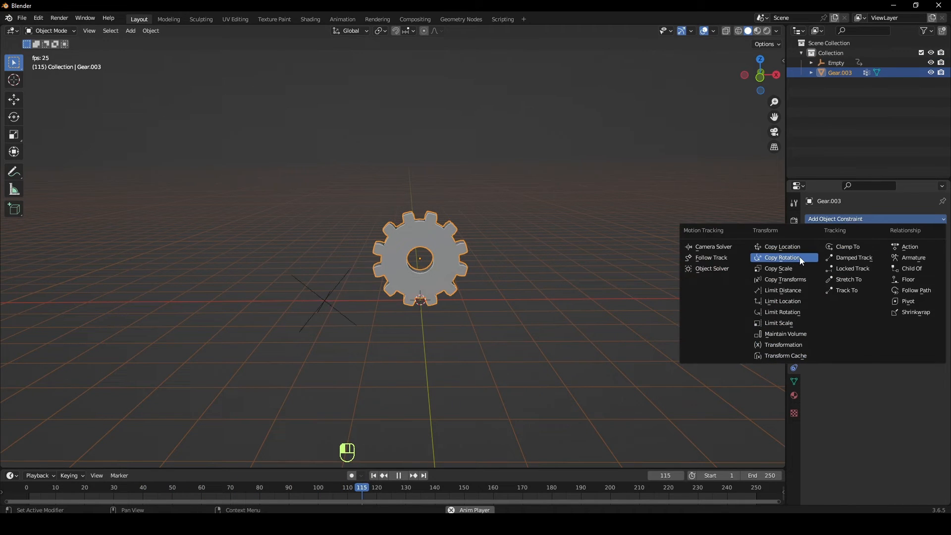
left_click(782, 258)
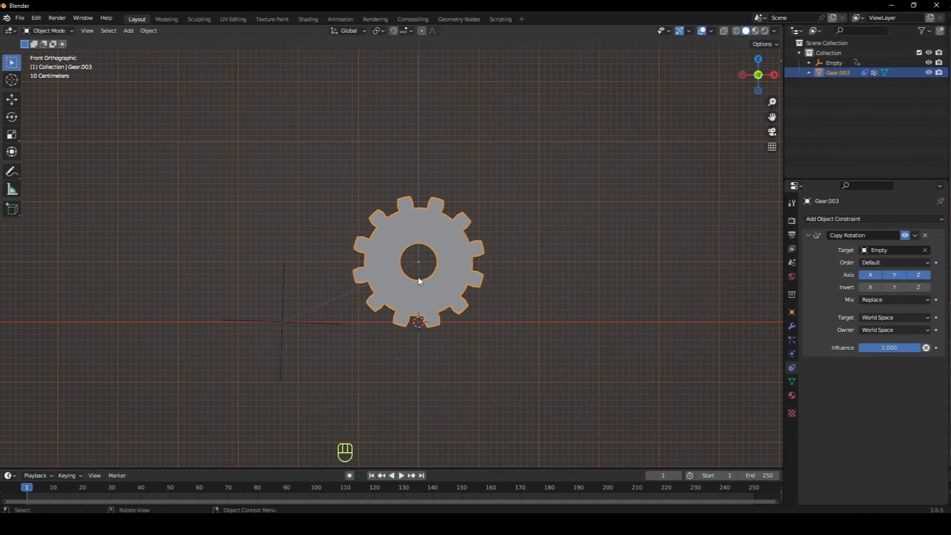
Duplicate the gear above the first with Invert Y on its Copy Rotation, and play both gears turning.
key("shift+d")
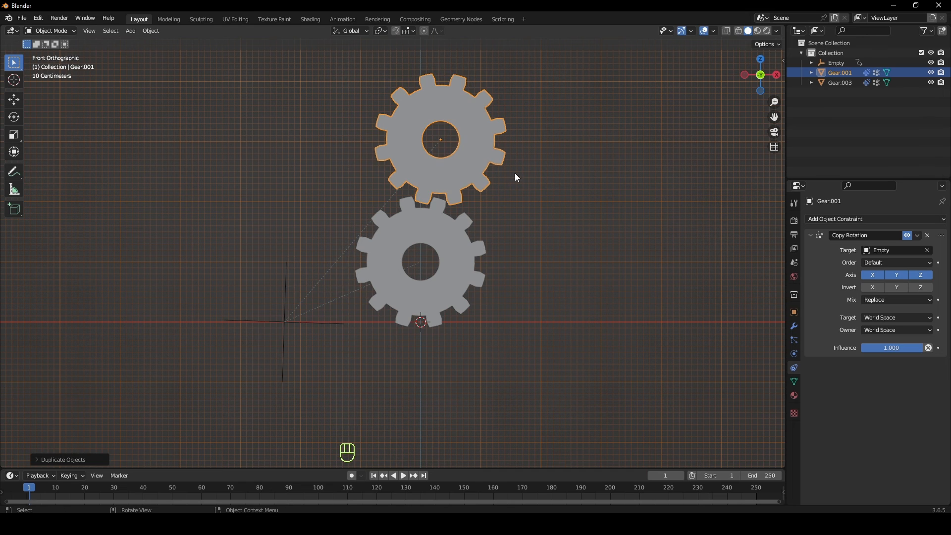
key("Space")
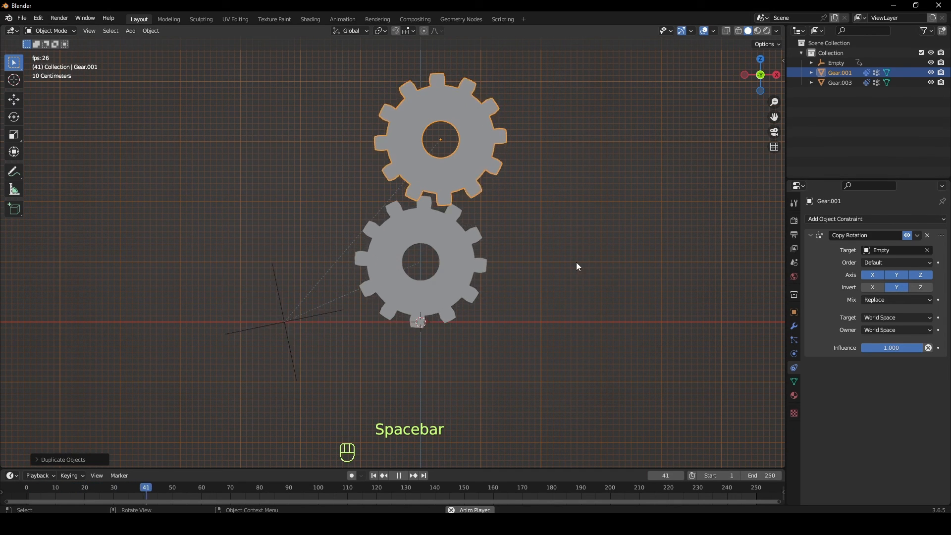